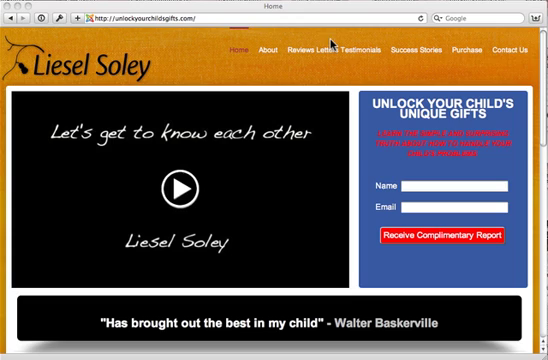
mouse_move(330, 56)
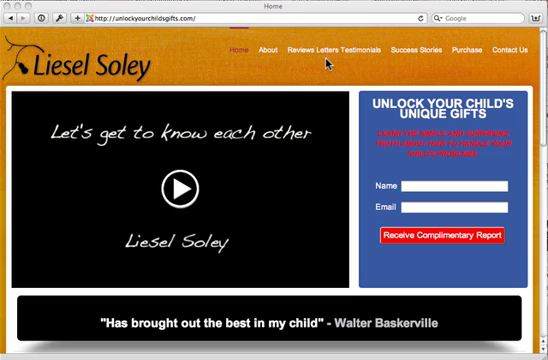
- Go to the Reviews Letters Testimonials page from the site's top navigation
left_click(332, 48)
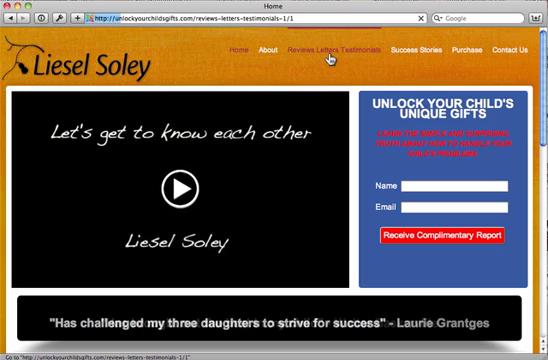
left_click(324, 48)
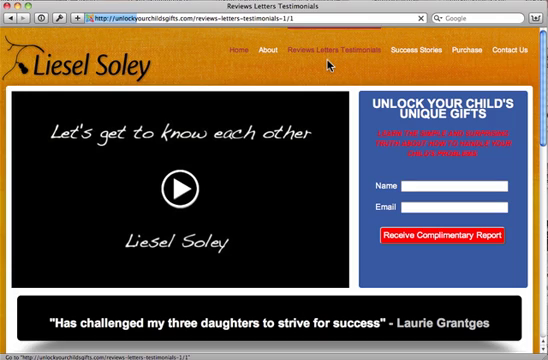
- Start a new comment with name 'Matthew', an email address and the security code
left_click(326, 46)
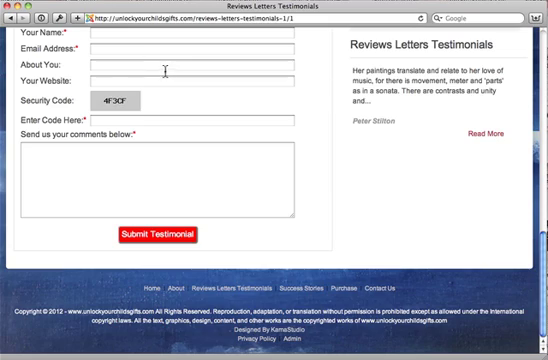
scroll("up", 3)
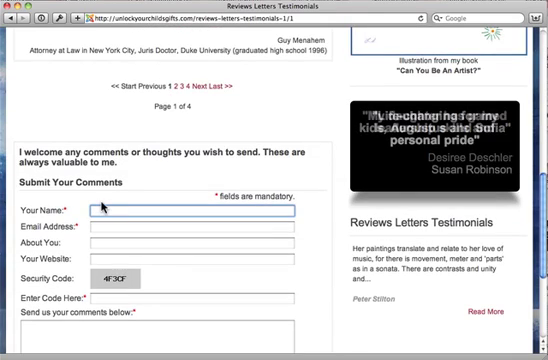
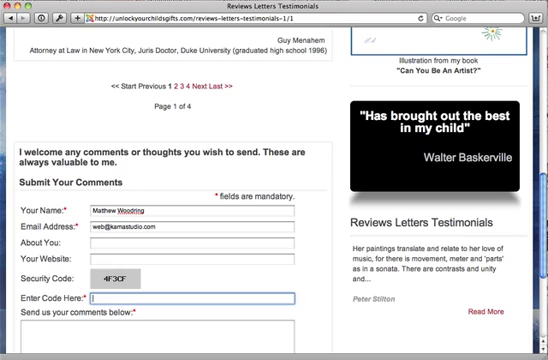
type("4F3CF")
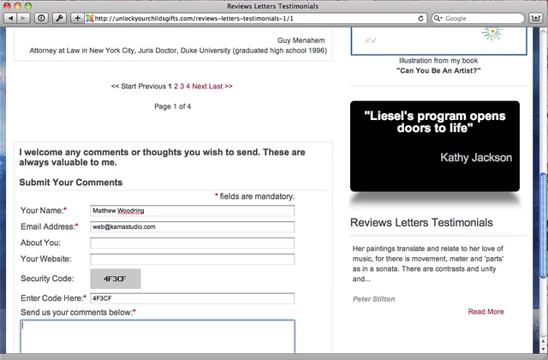
- Write the comment text ('This is... have found it') and submit the testimonial for review
type("This is a great site, I am so happy to")
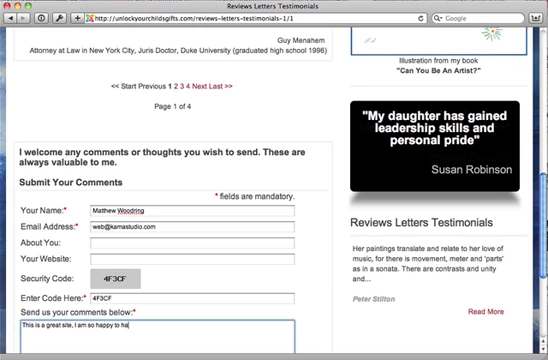
type("have found it!")
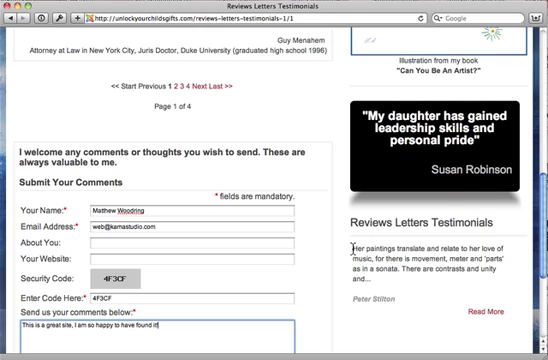
scroll("down", 3)
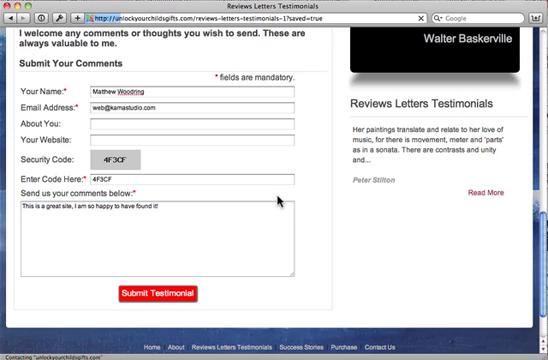
left_click(164, 292)
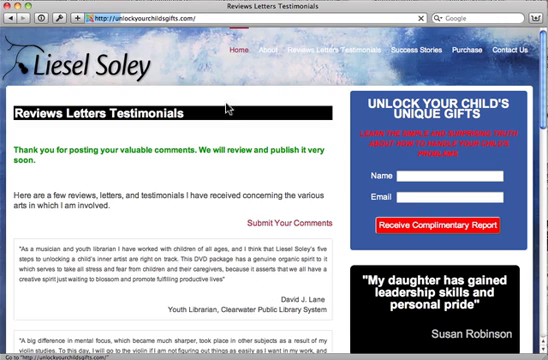
- Revisit the Reviews Letters Testimonials page, then return to the home page and look it over
left_click(236, 48)
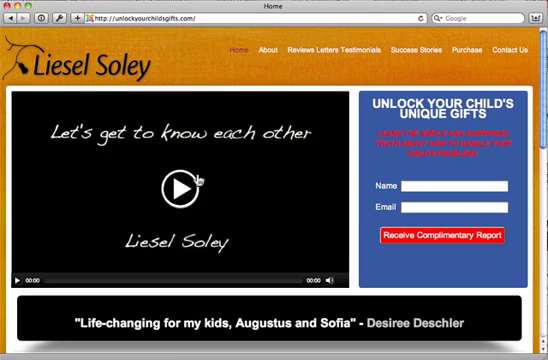
left_click(330, 48)
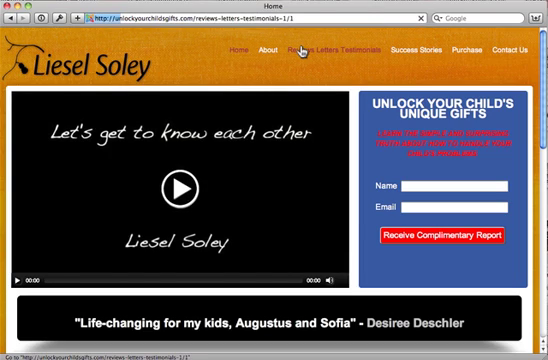
left_click(316, 48)
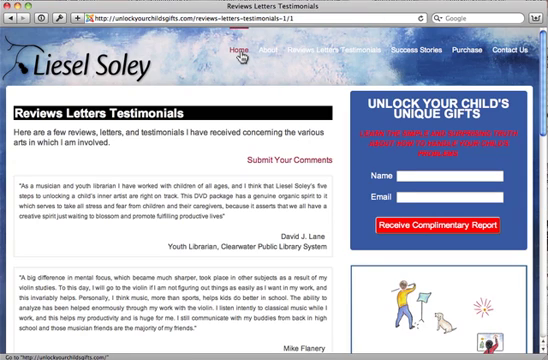
left_click(236, 48)
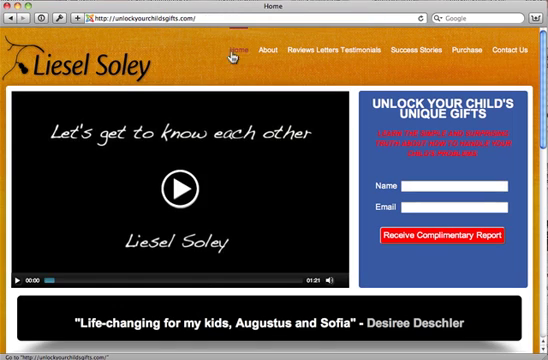
scroll("down", 3)
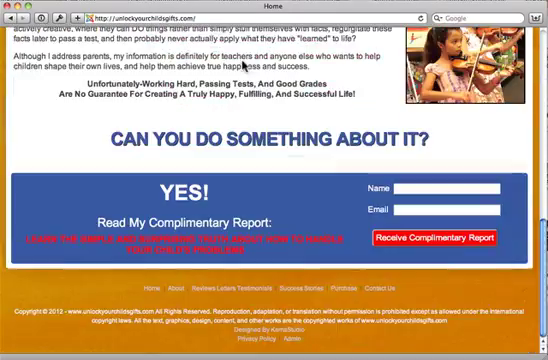
scroll("up", 3)
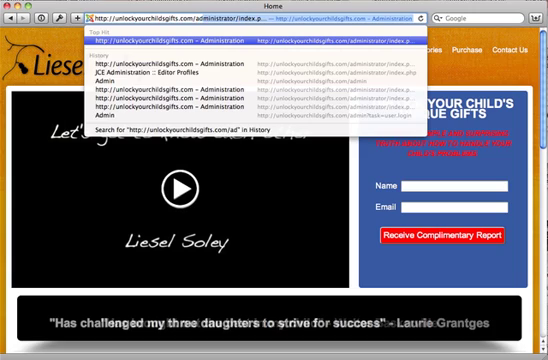
- Load the site's administrator page and log in with the saved administrator credentials
type("administrator")
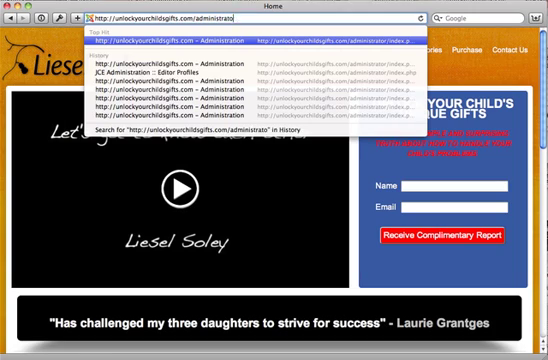
key("Return")
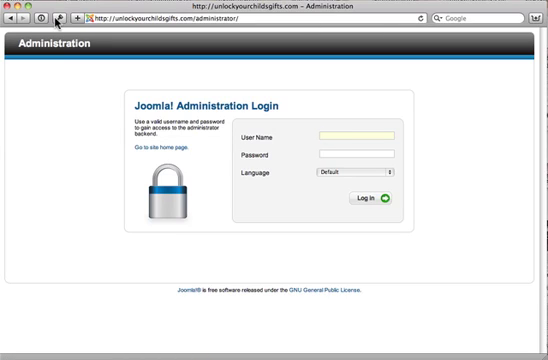
left_click(30, 30)
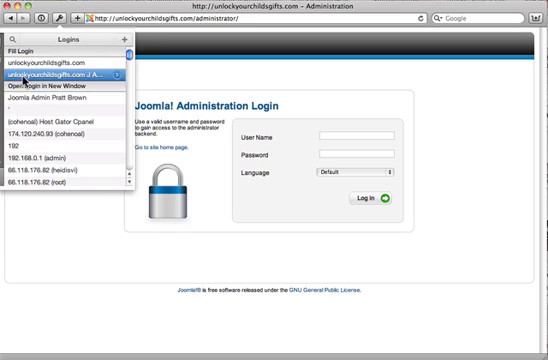
left_click(58, 72)
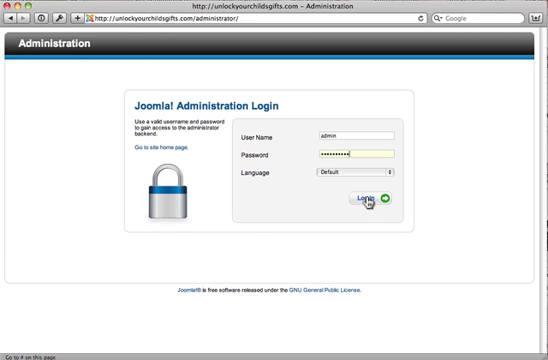
left_click(358, 202)
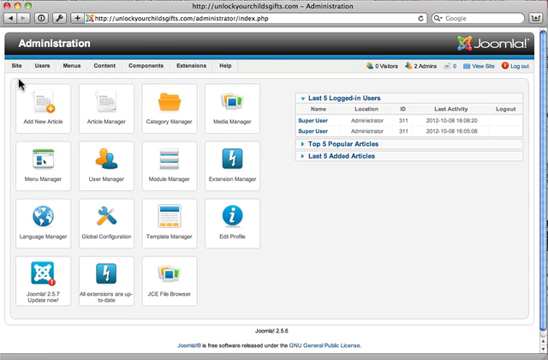
- Browse the Components menu to reach the RSMonials component
left_click(84, 64)
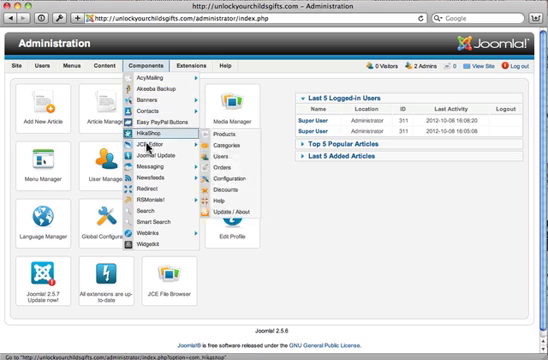
mouse_move(164, 208)
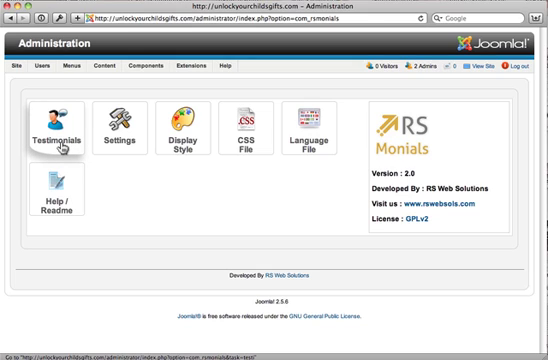
- Review the submitted testimonials in RSMonials' Manage Testimonials list
left_click(66, 124)
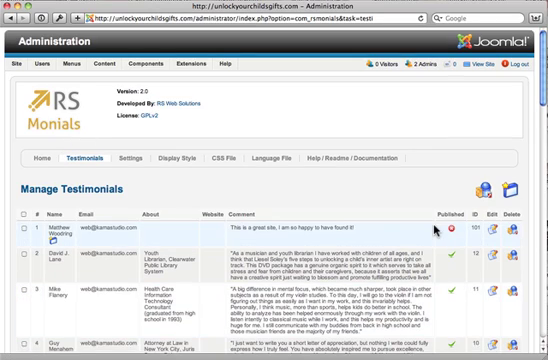
scroll("down", 3)
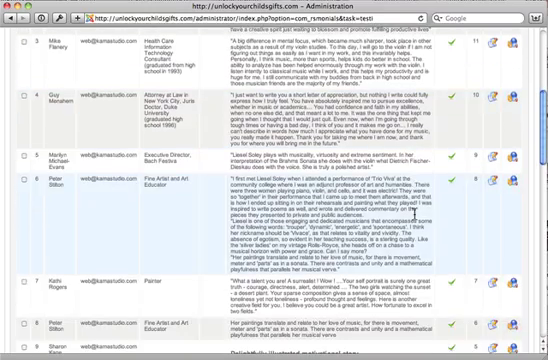
scroll("down", 3)
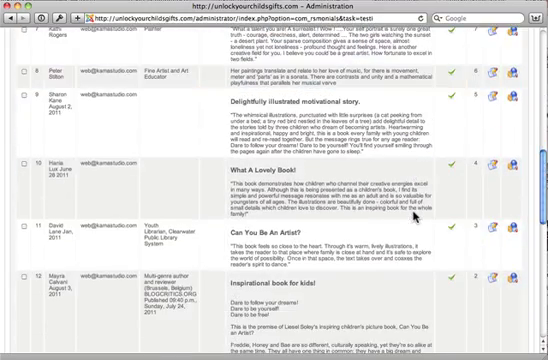
scroll("down", 3)
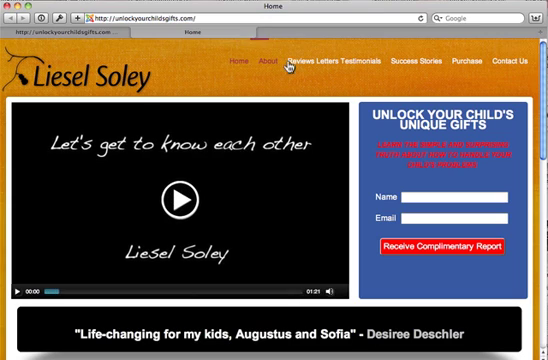
- Check that the newly published testimonial shows at the top of the public testimonials page
left_click(340, 60)
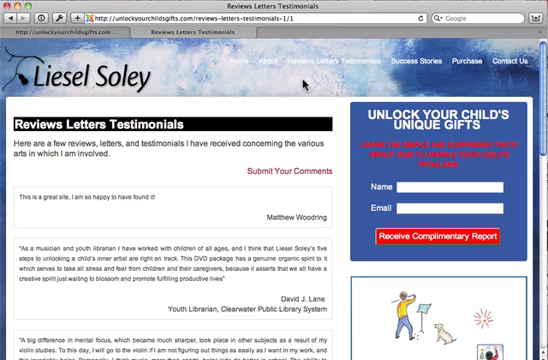
scroll("down", 3)
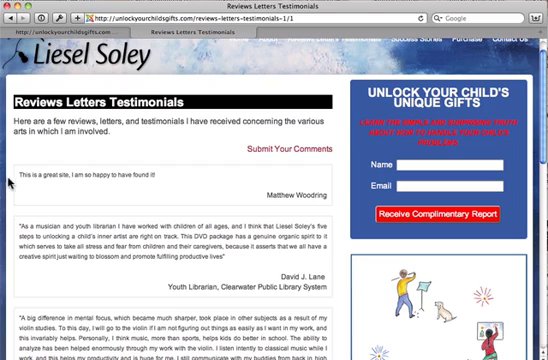
mouse_move(308, 188)
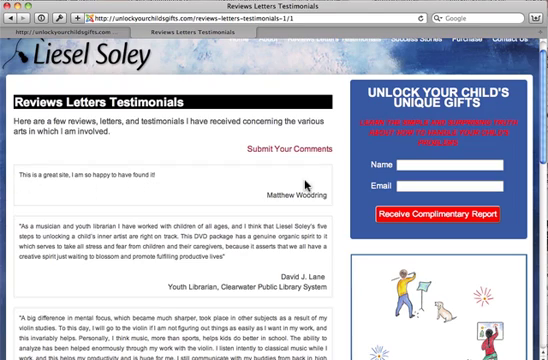
scroll("down", 3)
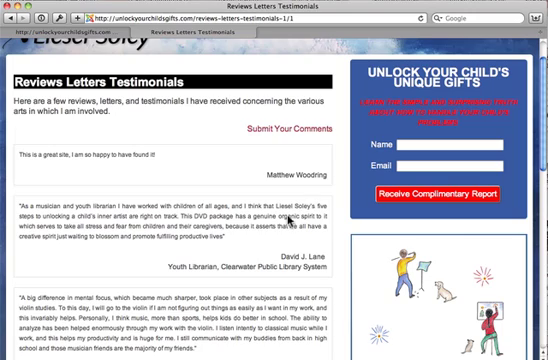
mouse_move(250, 252)
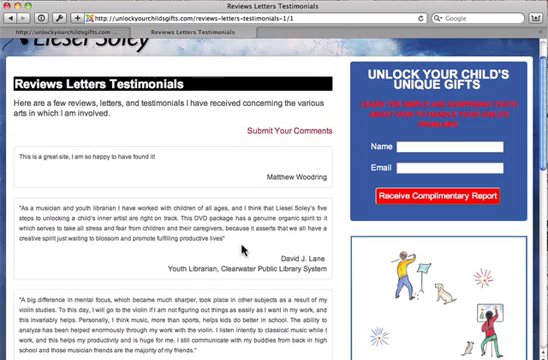
scroll("down", 3)
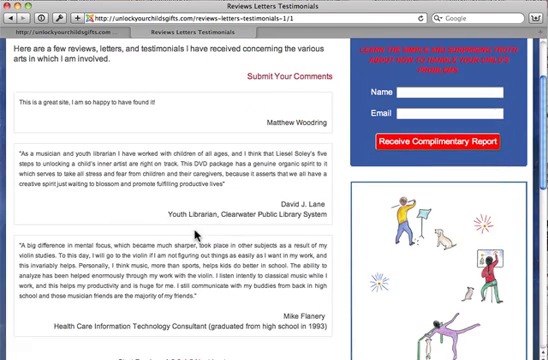
scroll("up", 3)
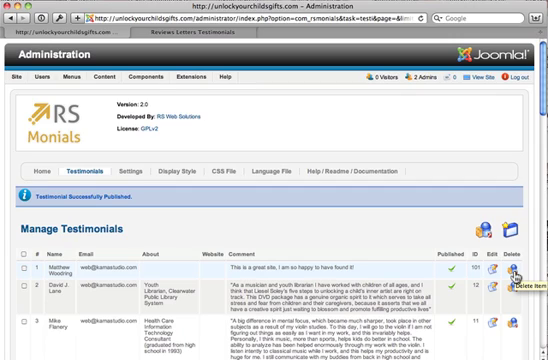
- Delete the new testimonial in RSMonials and confirm it is gone from the public page
left_click(526, 256)
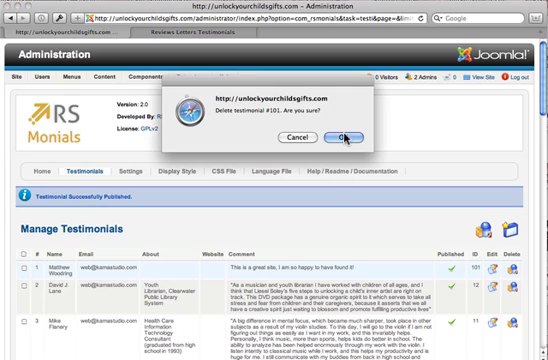
left_click(344, 138)
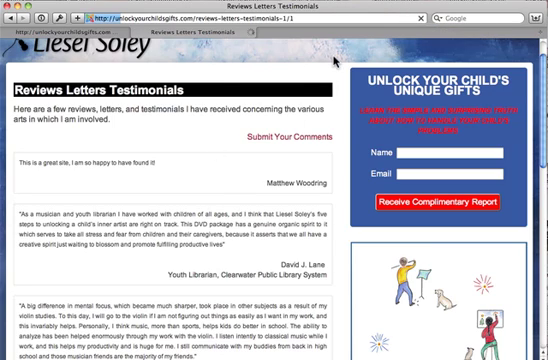
scroll("down", 3)
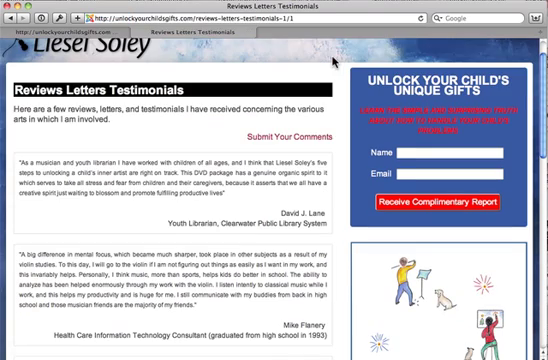